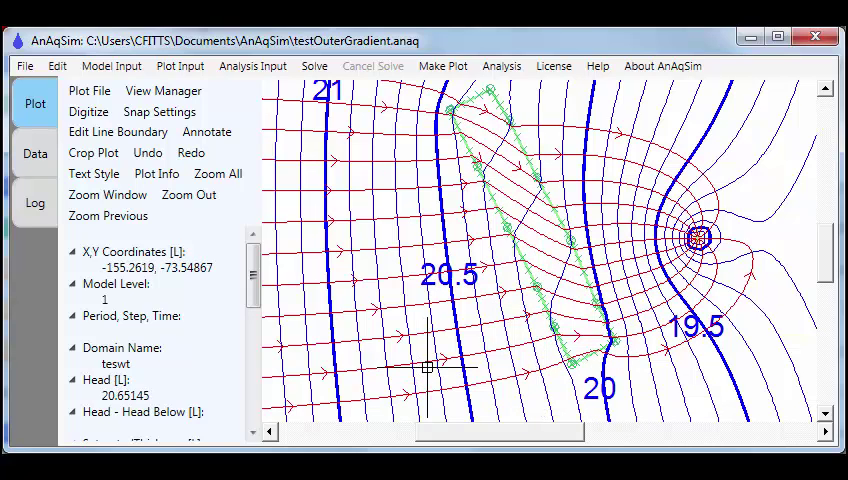
Step: Inspect head and element details at two points on the DemoComplex contour plot
left_click(436, 364)
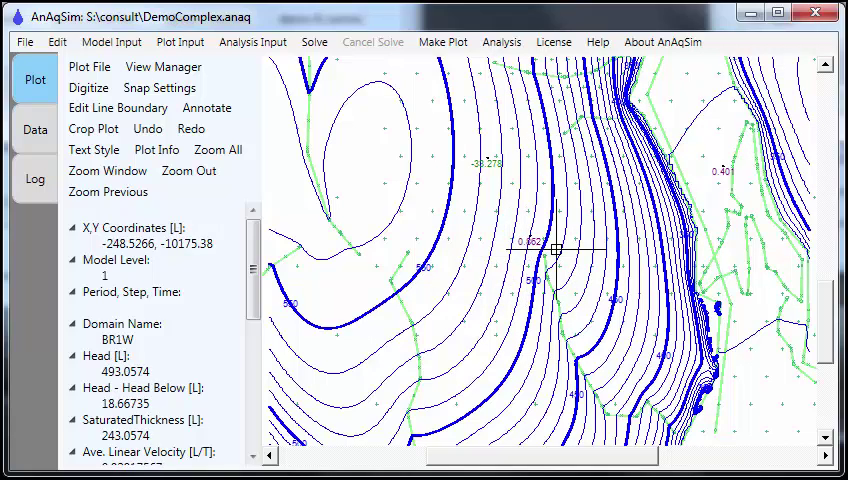
left_click(728, 216)
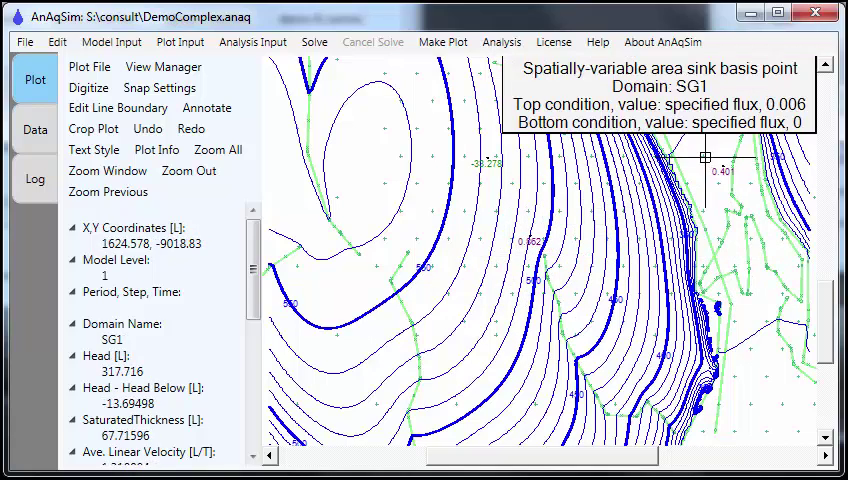
mouse_move(700, 156)
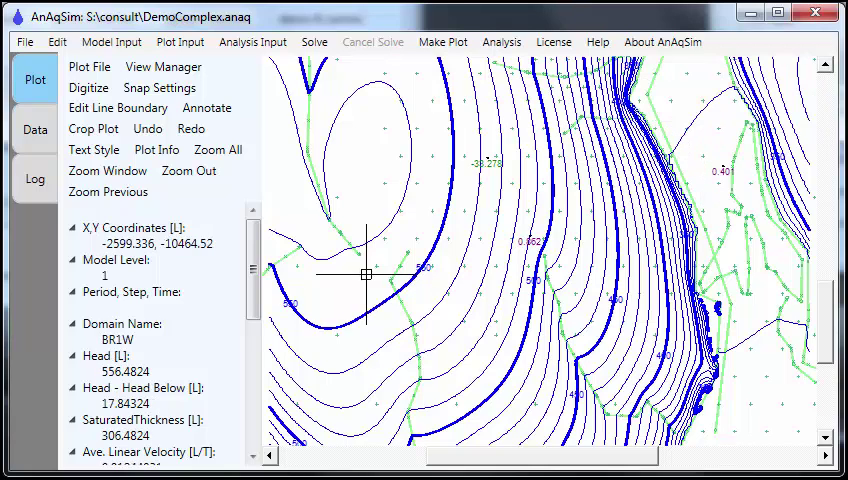
mouse_move(388, 324)
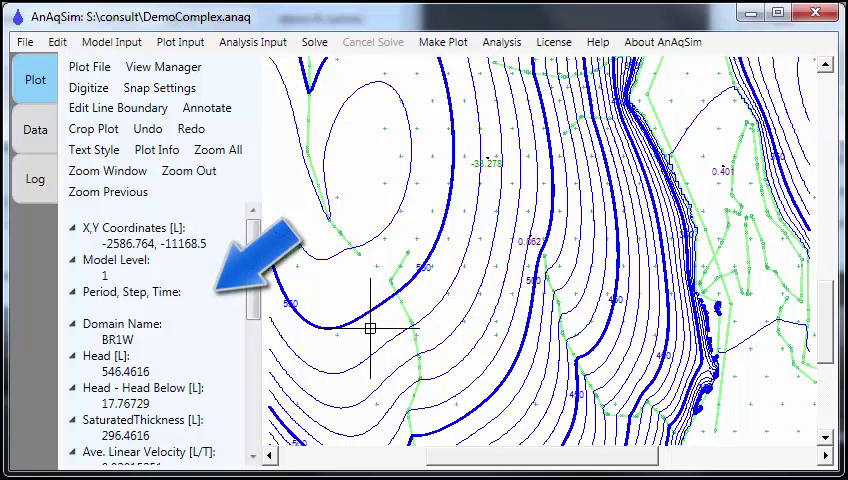
mouse_move(680, 380)
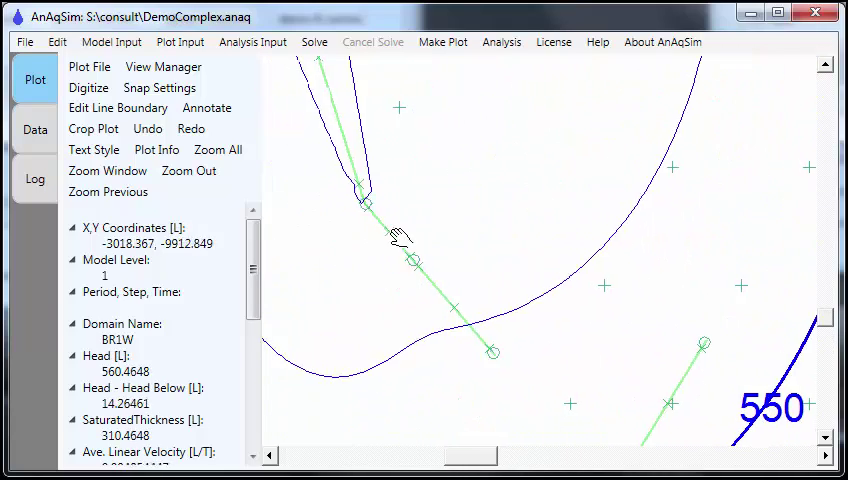
Step: Zoom in on the green line boundary elements near the 550 head contour
left_click(510, 244)
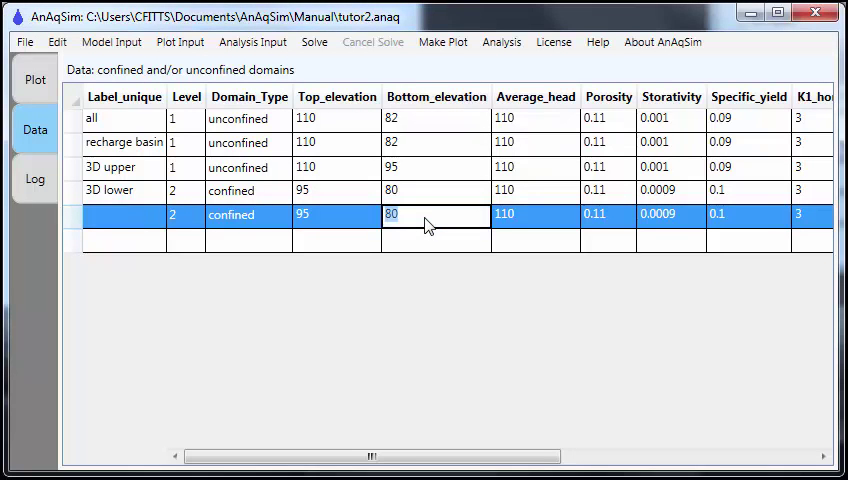
Step: Set the new level-2 confined domain's bottom elevation to 80.5 in the domains table
left_click(392, 214)
type(".5")
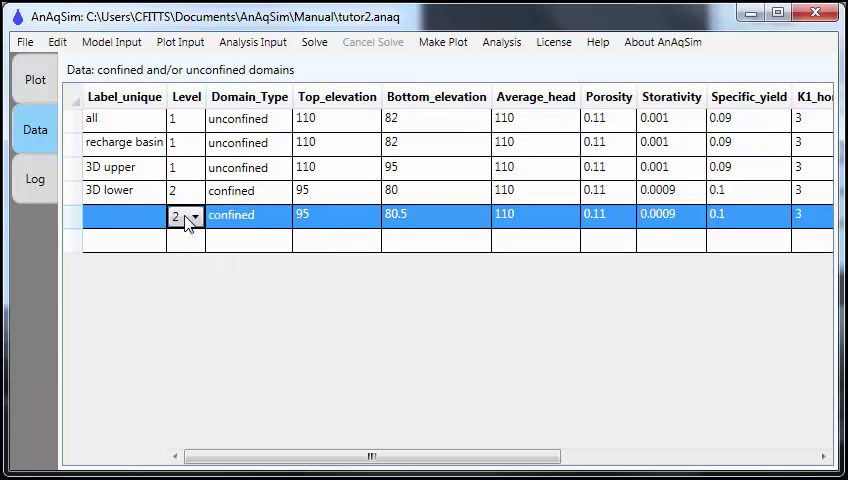
left_click(196, 216)
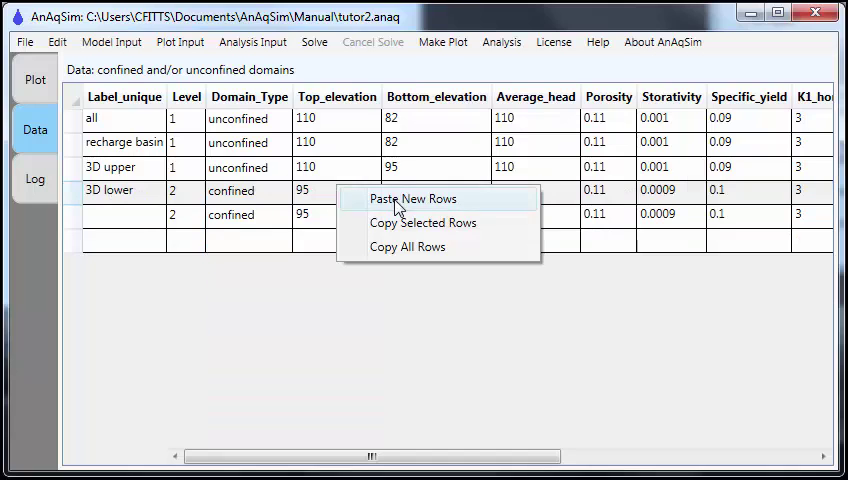
mouse_move(400, 246)
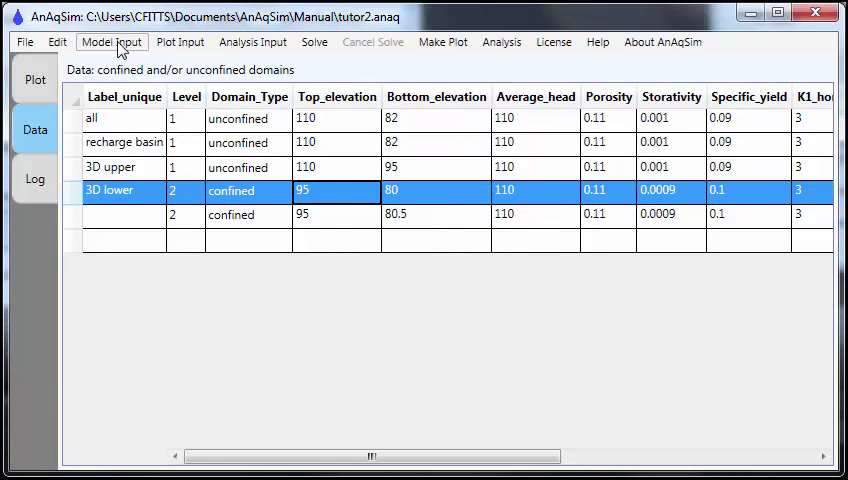
Step: Browse the Model Input categories, including pumping well and area source/sink types
left_click(112, 42)
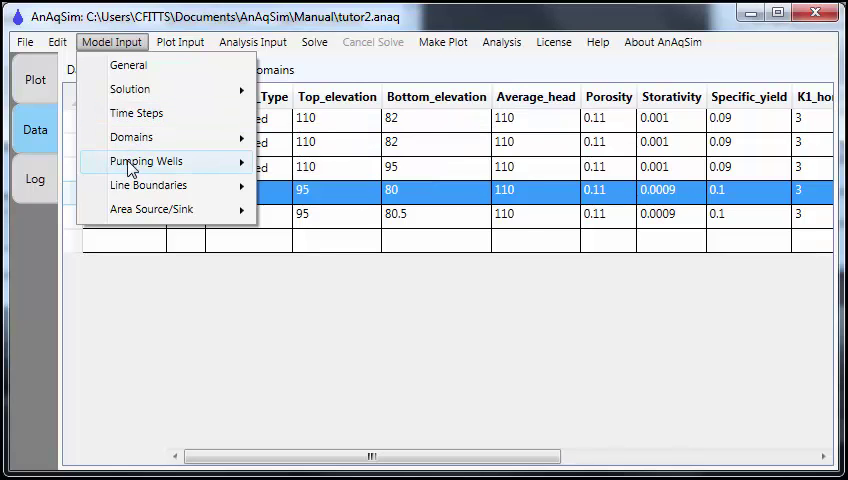
mouse_move(144, 160)
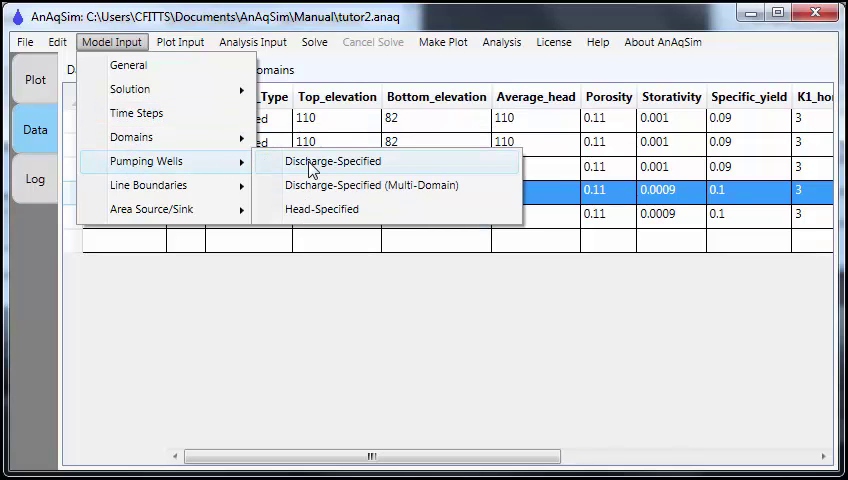
mouse_move(322, 208)
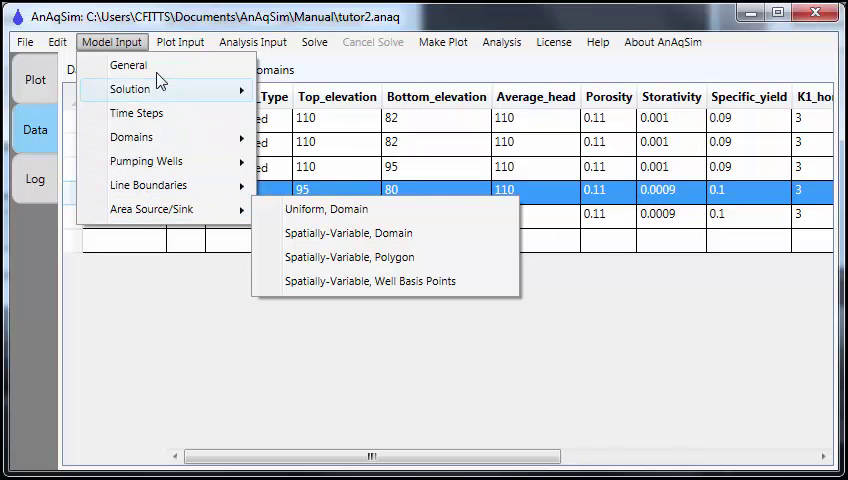
Step: Show the What to Plot table with window extents, gray basemap and element display settings
left_click(180, 42)
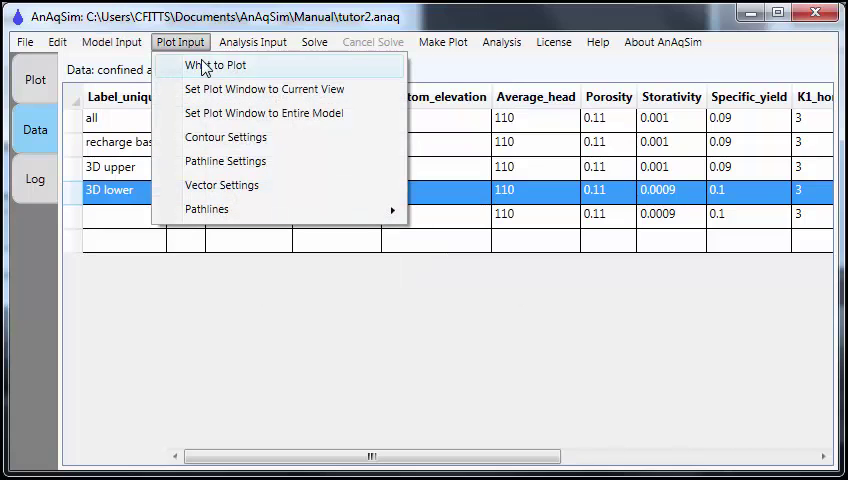
left_click(216, 64)
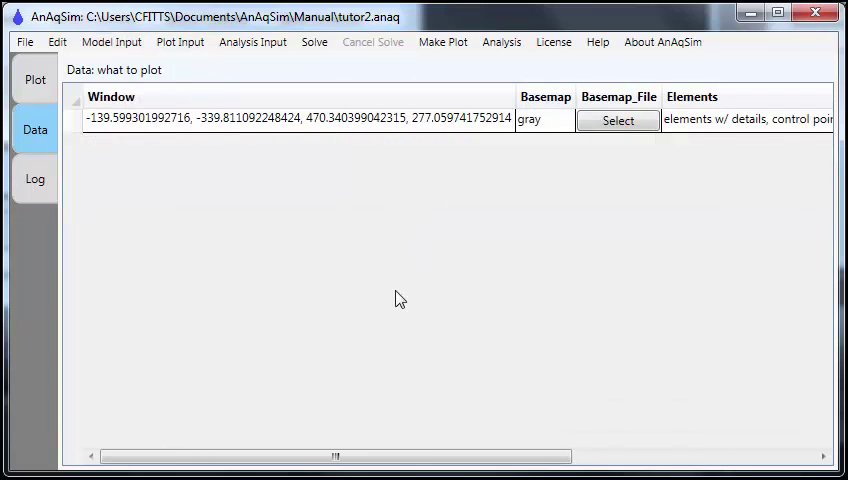
left_click_drag(336, 456, 390, 456)
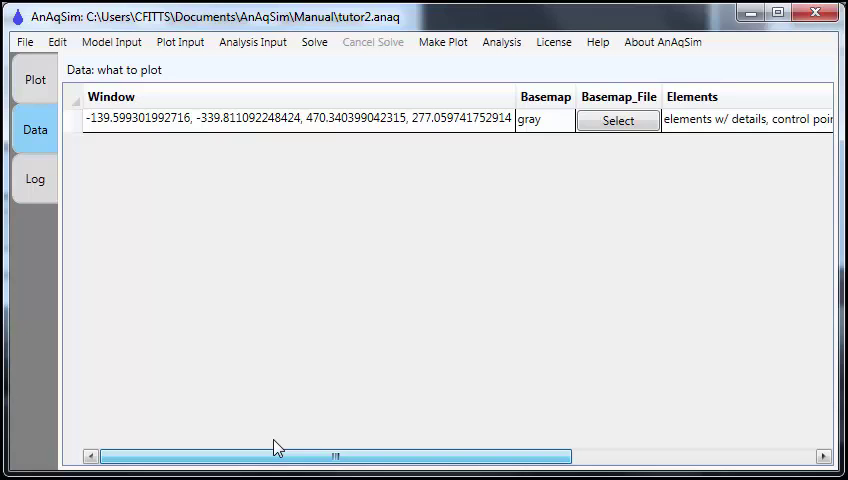
left_click(180, 42)
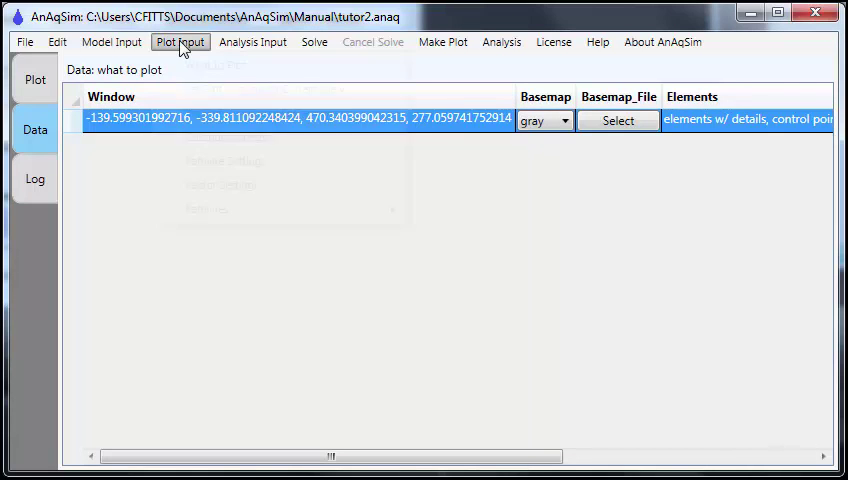
left_click(180, 40)
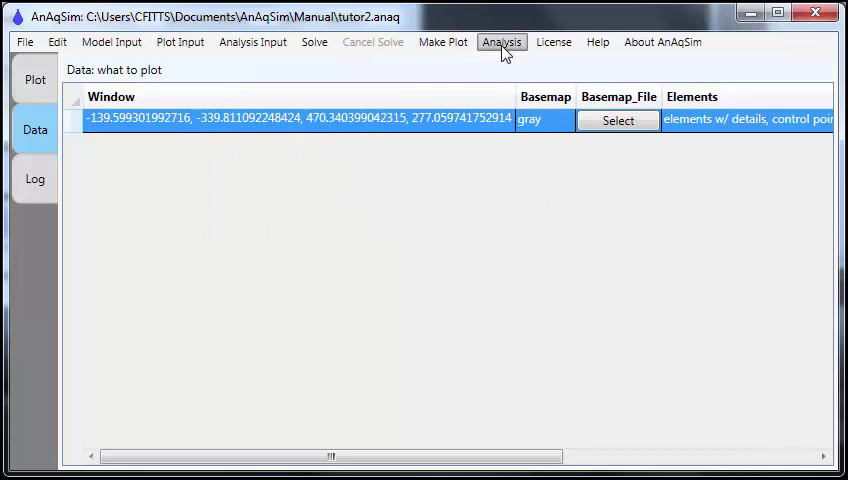
Step: Graph transient heads along a line from the Analysis menu, showing times 0 to 100
left_click(502, 42)
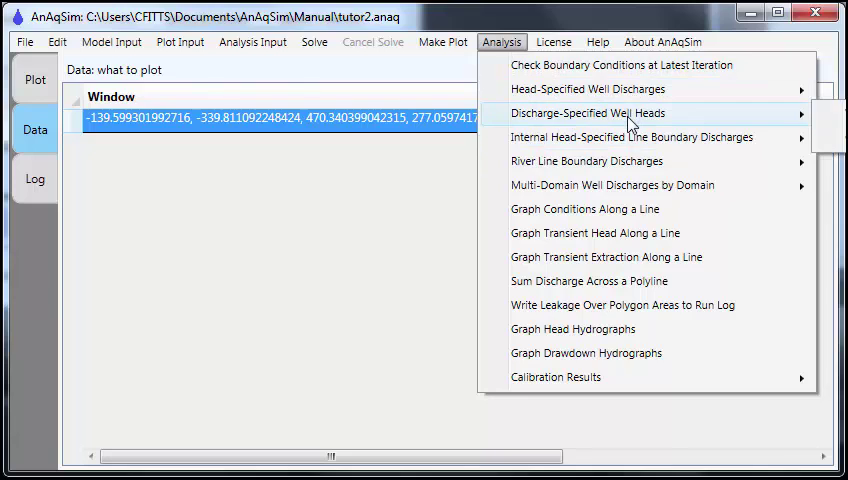
mouse_move(628, 160)
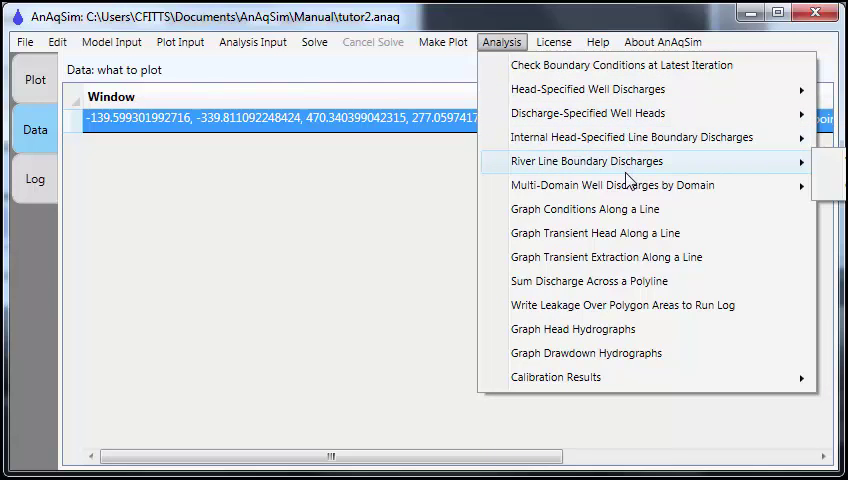
mouse_move(616, 376)
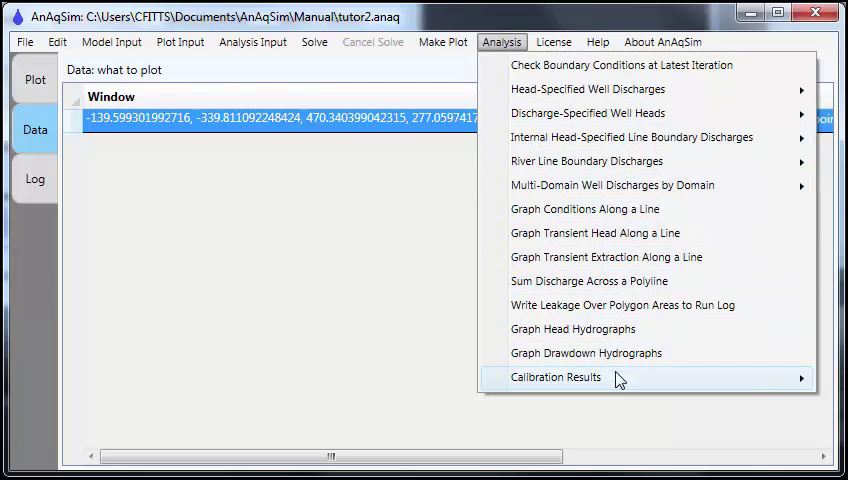
left_click(594, 232)
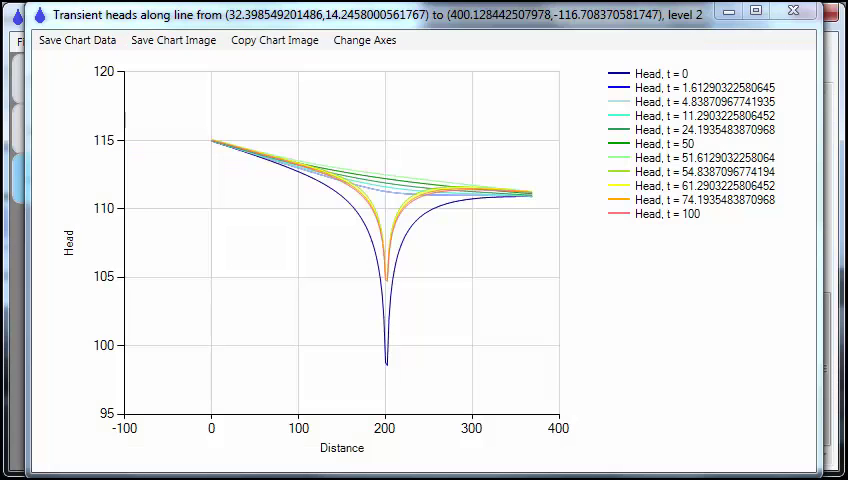